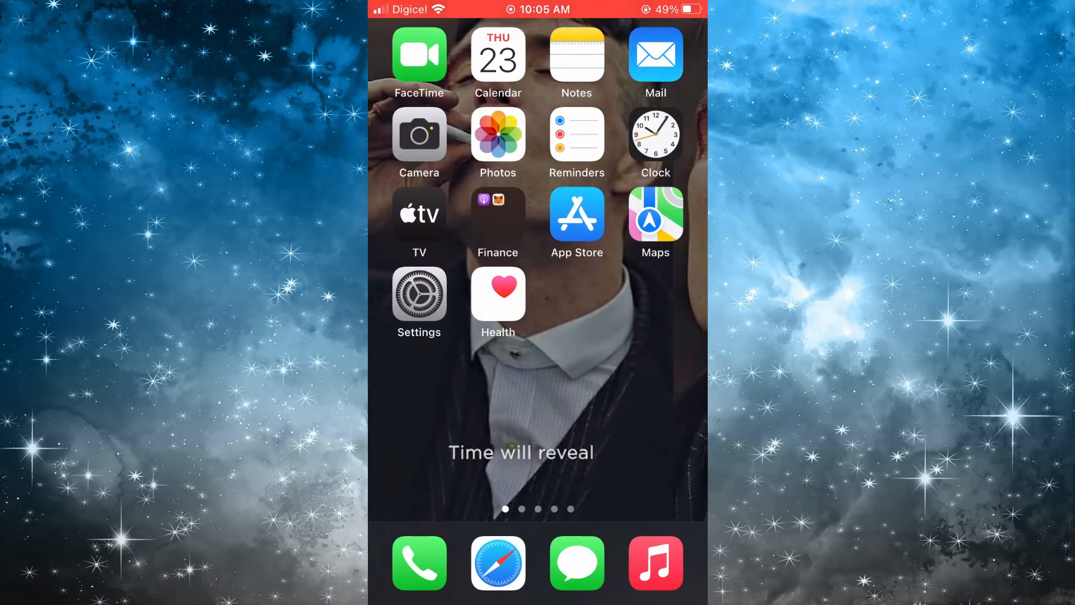
- Launch the Settings app from the home screen and reach the General page
{"action": "left_click", "coordinate": [419, 296]}
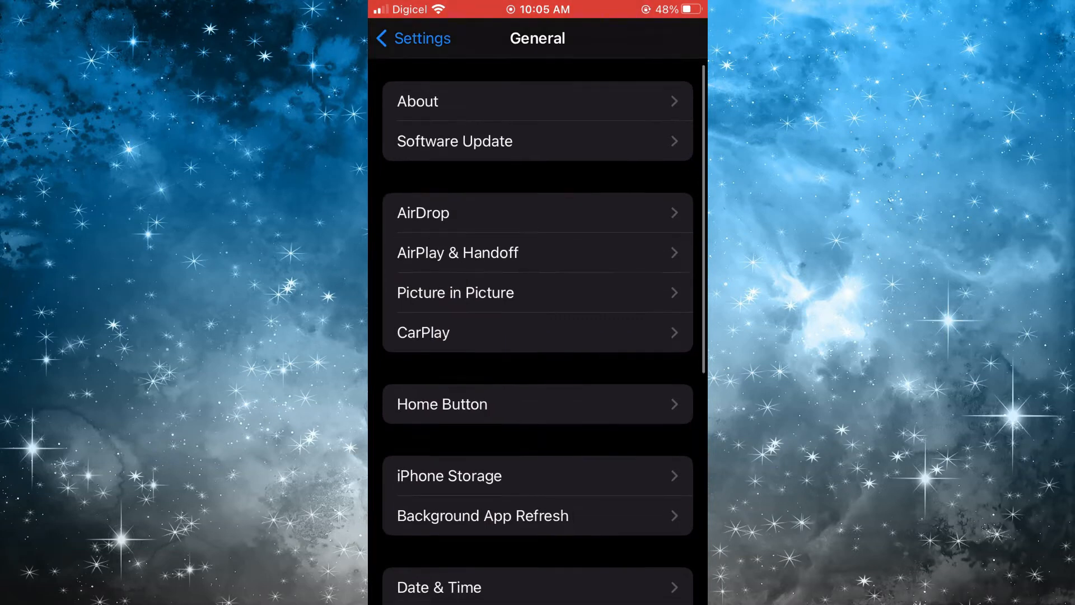
- Scroll the General list to Transfer or Reset iPhone and show the Reset options including Reset Network Settings
{"action": "scroll", "scroll_direction": "down", "scroll_amount": 3}
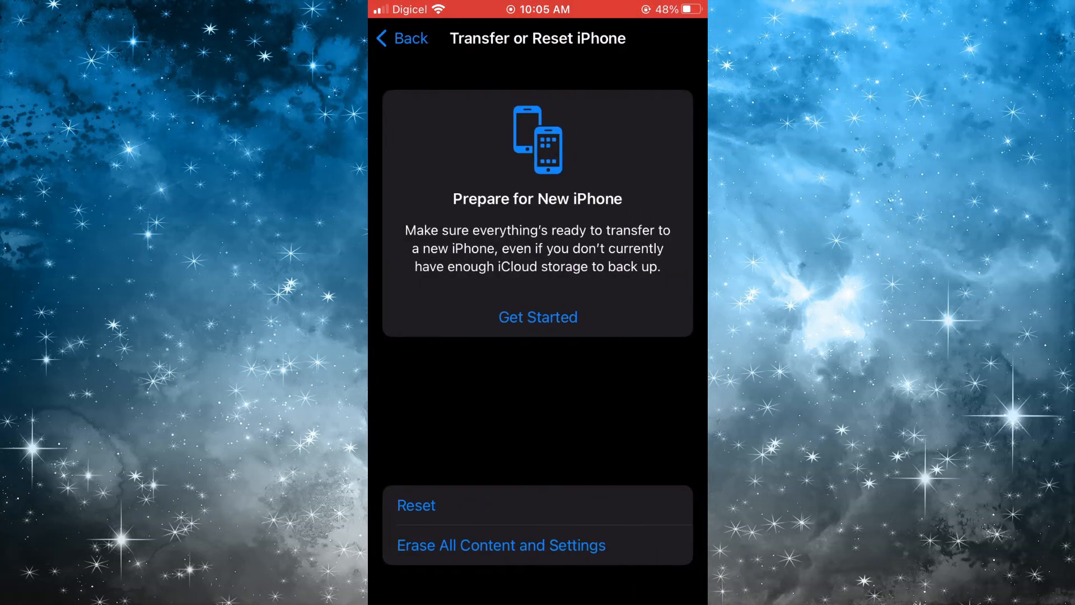
{"action": "left_click", "coordinate": [417, 505]}
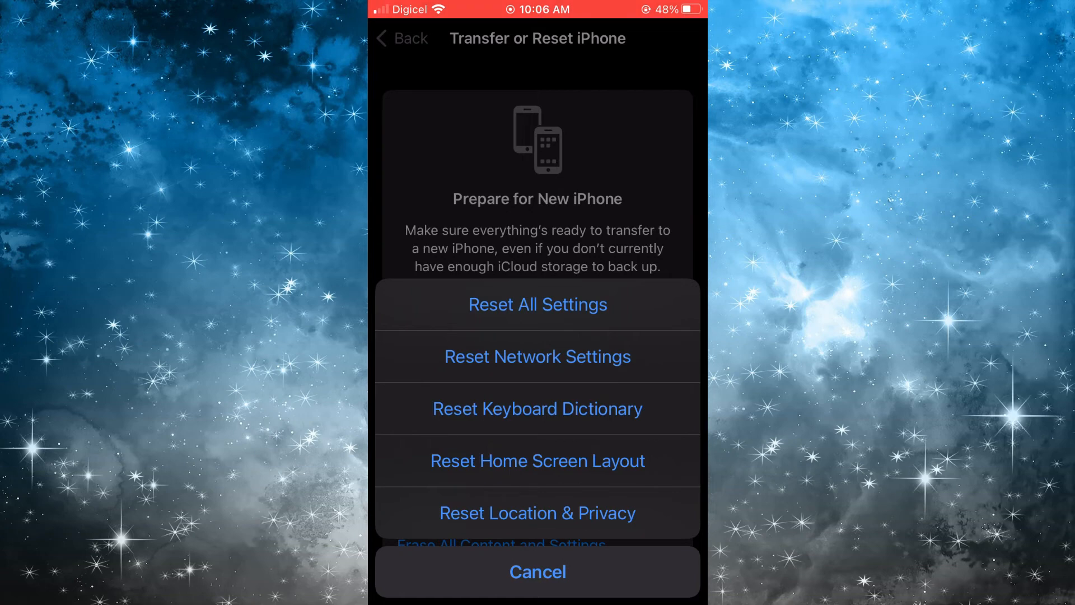
{"action": "left_click", "coordinate": [538, 572]}
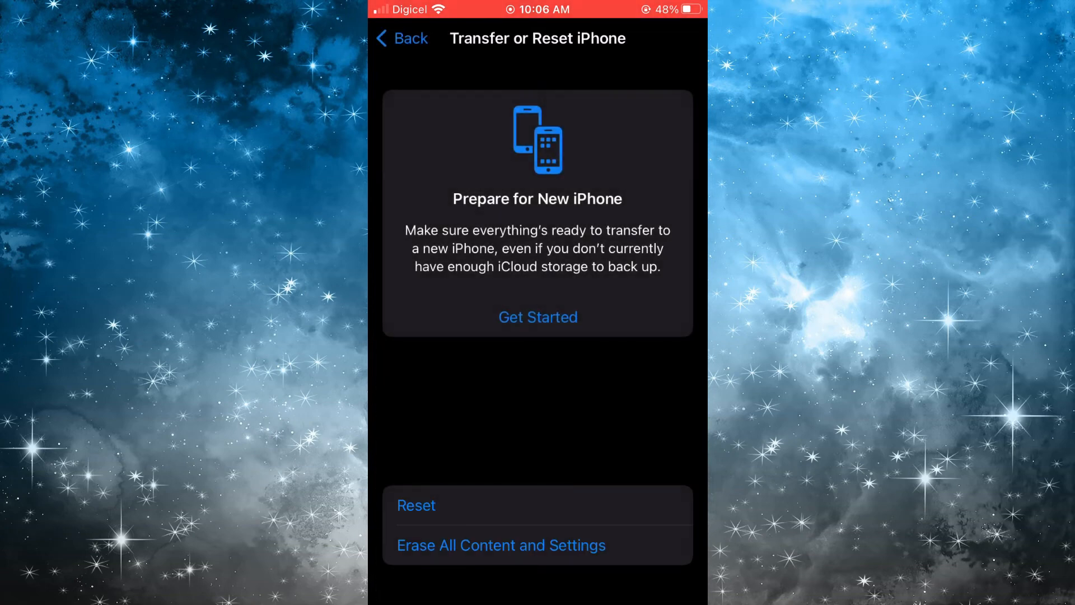